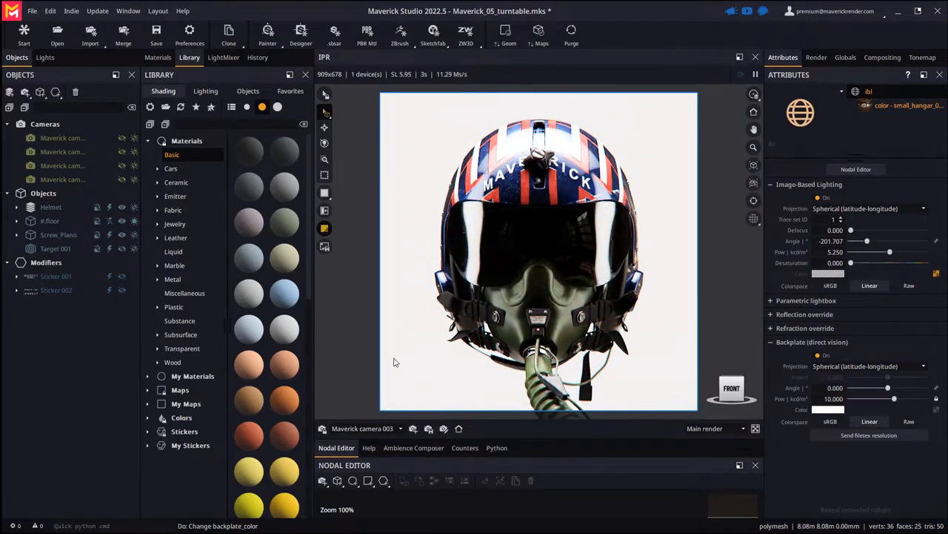
# - Show the Render settings with the 1080 × 1080 still frame and turntable output
pyautogui.click(814, 57)
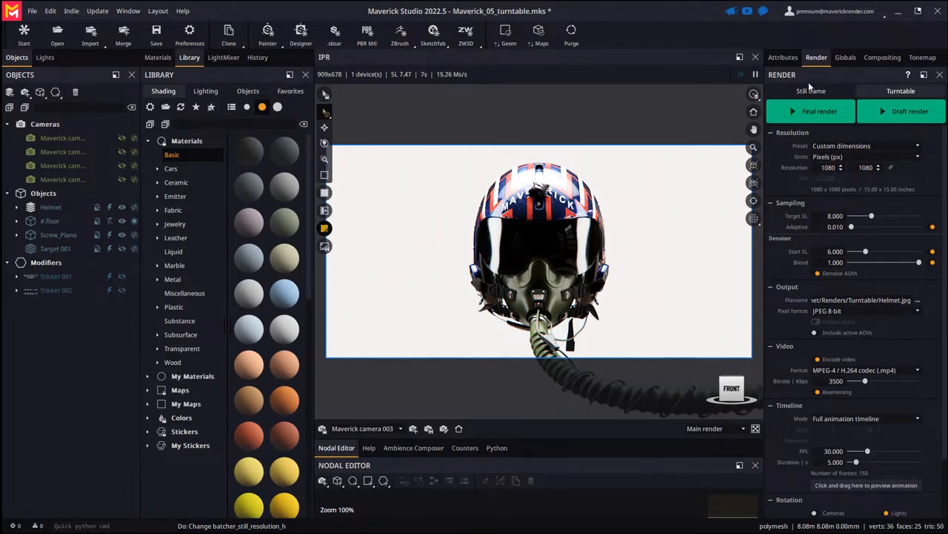
# - In Globals, set IPR resolution Take aspect to From Render: Turntable for a square frame
pyautogui.click(847, 56)
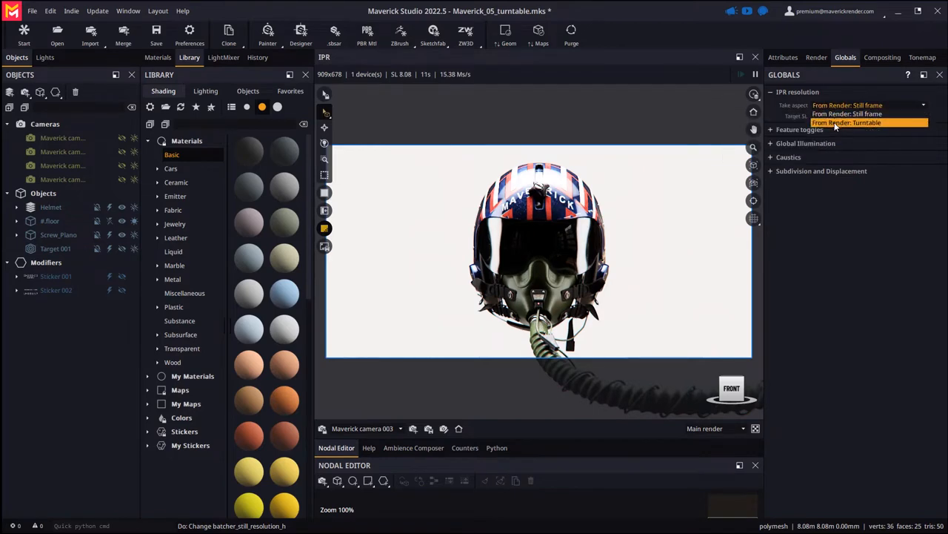
pyautogui.click(850, 121)
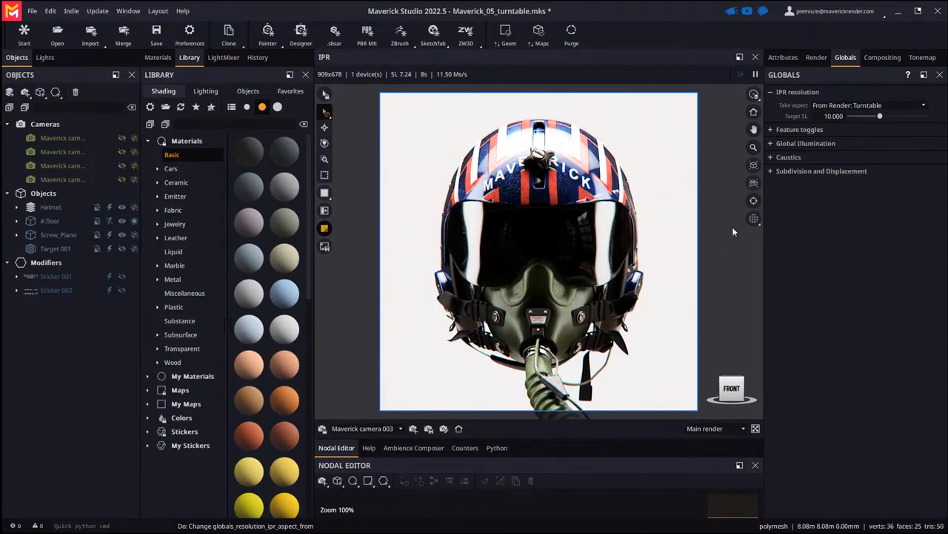
# - Toggle the Canvas overlay and Canvas outline viewport guides on the helmet view, leaving overlay on
pyautogui.click(753, 218)
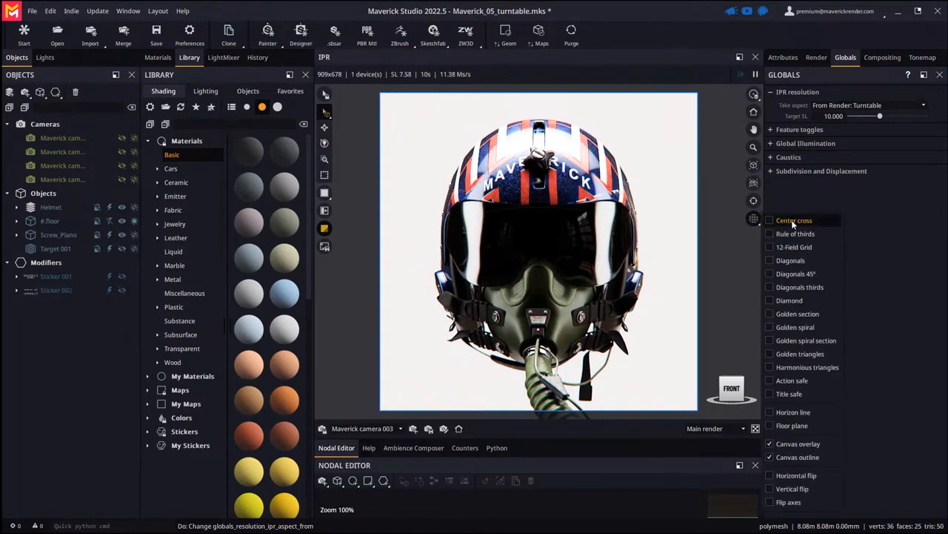
pyautogui.click(771, 443)
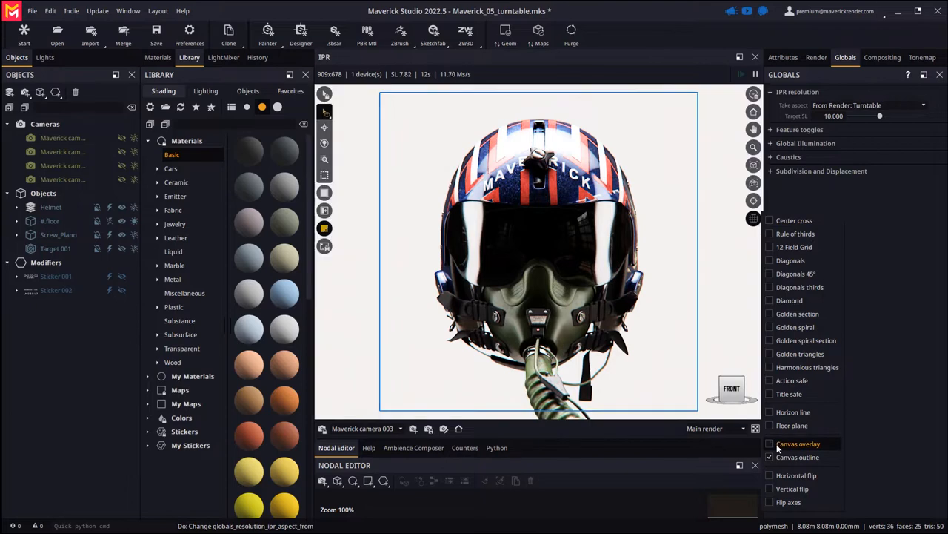
pyautogui.click(770, 443)
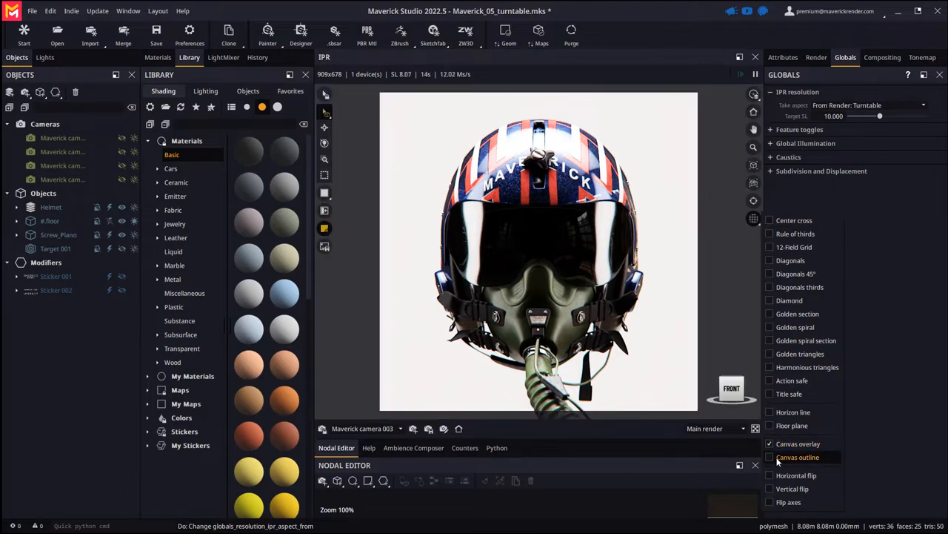
pyautogui.click(769, 443)
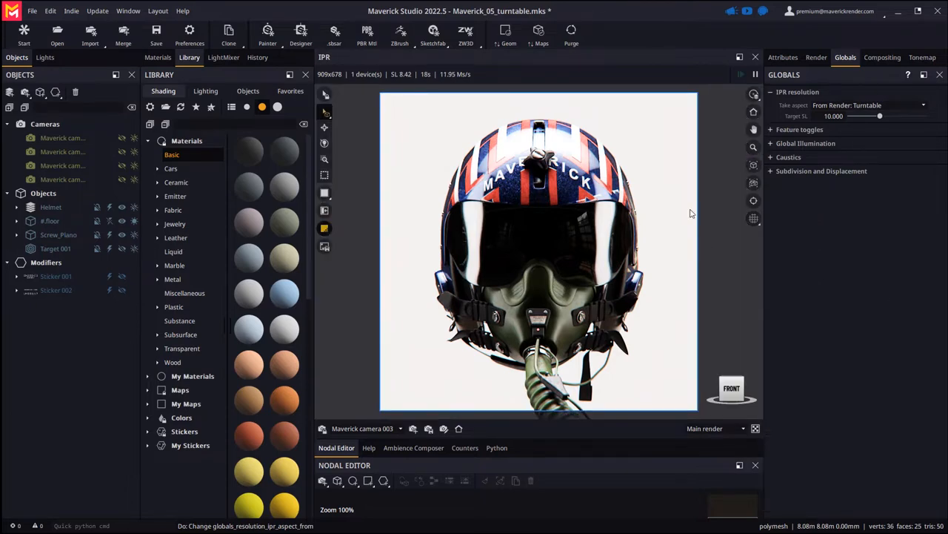
pyautogui.click(188, 32)
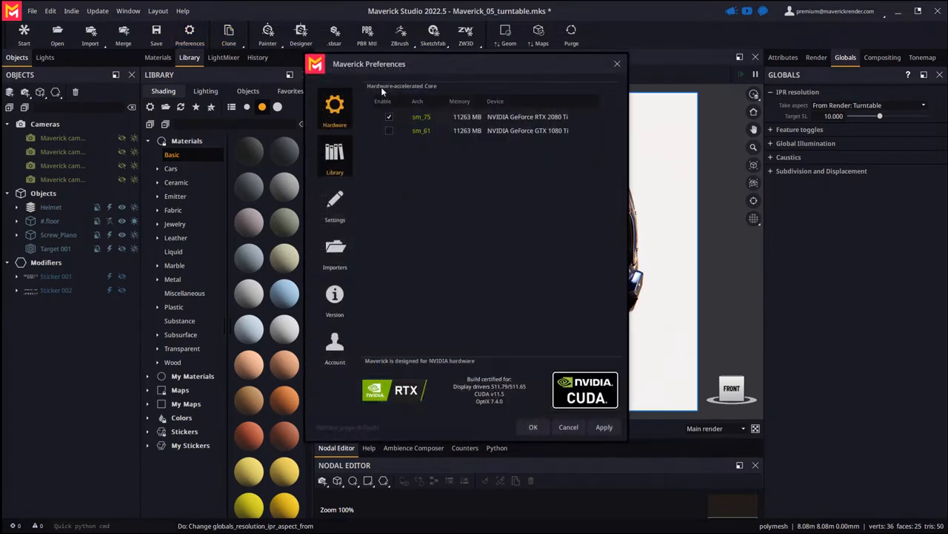
# - Set the Canvas color preference to blue and apply it around the helmet frame
pyautogui.click(172, 204)
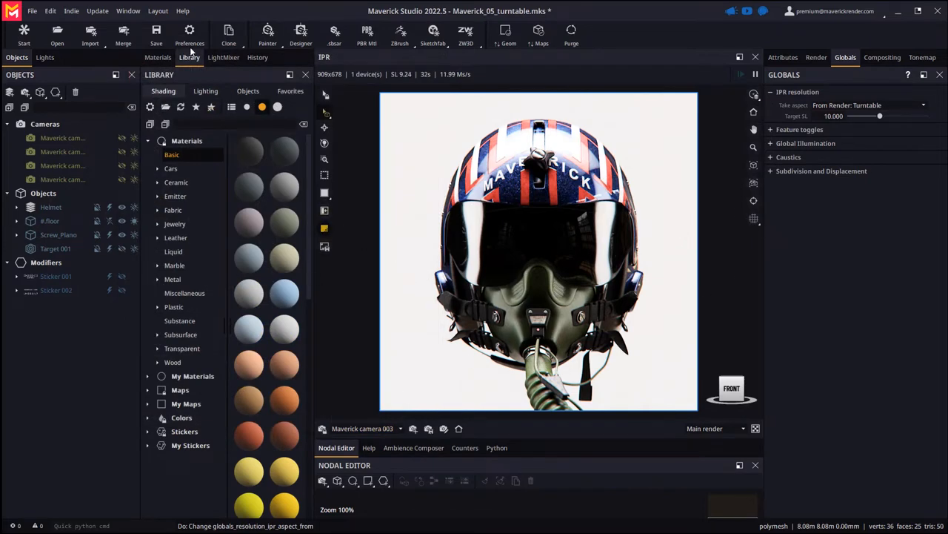
pyautogui.click(190, 33)
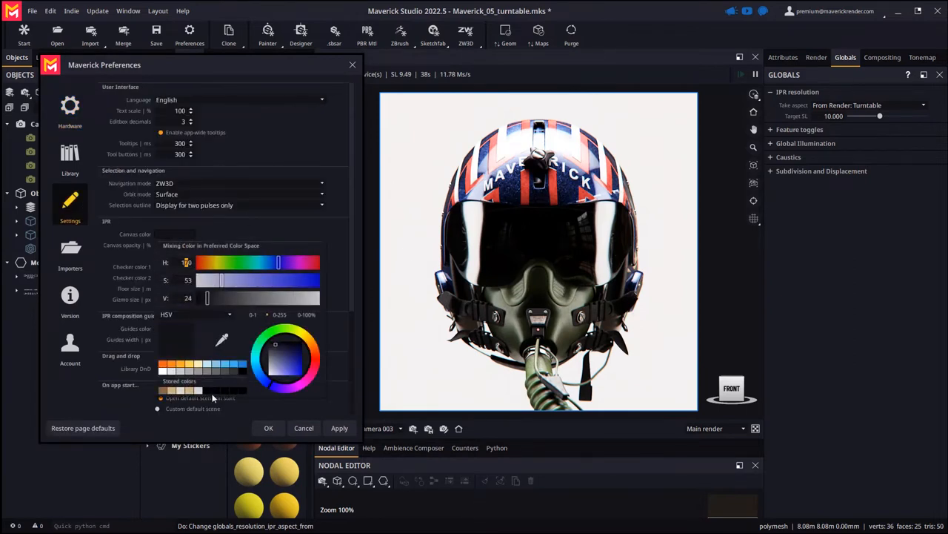
pyautogui.click(268, 427)
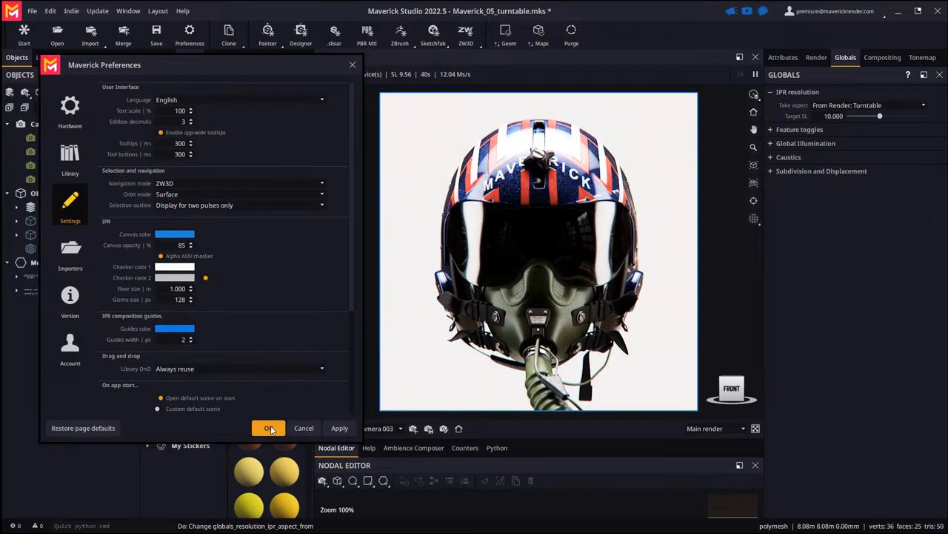
pyautogui.click(268, 427)
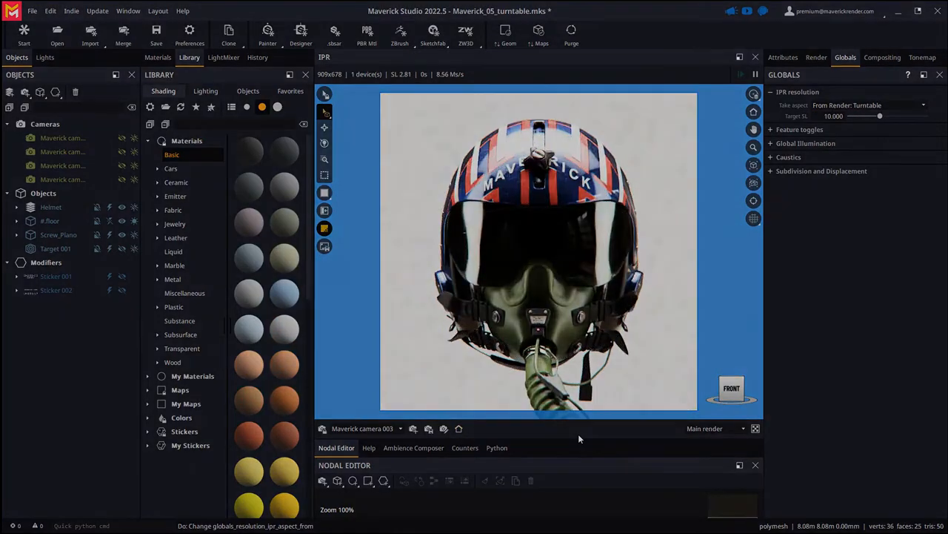
# - Load the Tricycle.mks scene
pyautogui.click(57, 33)
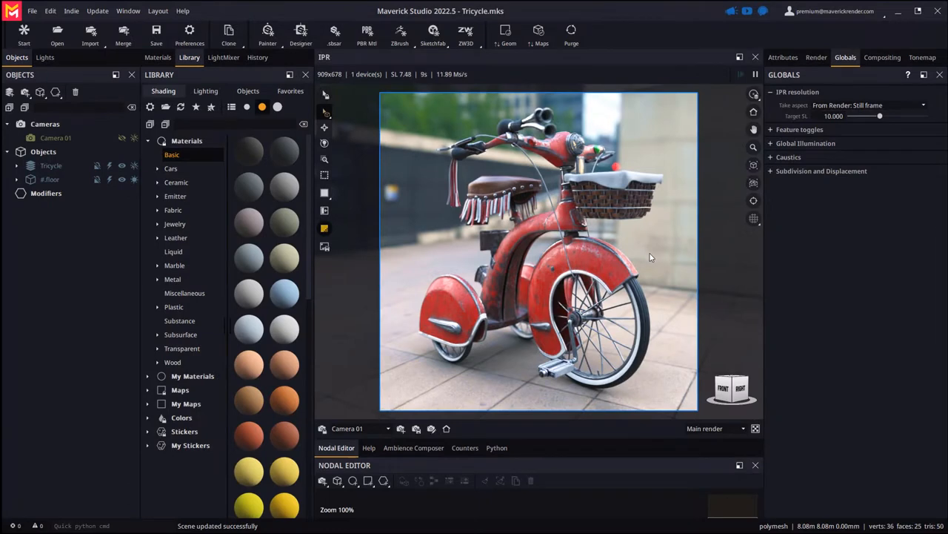
# - Enable the Floor plane grid guide beneath the tricycle and orbit to view it
pyautogui.click(753, 218)
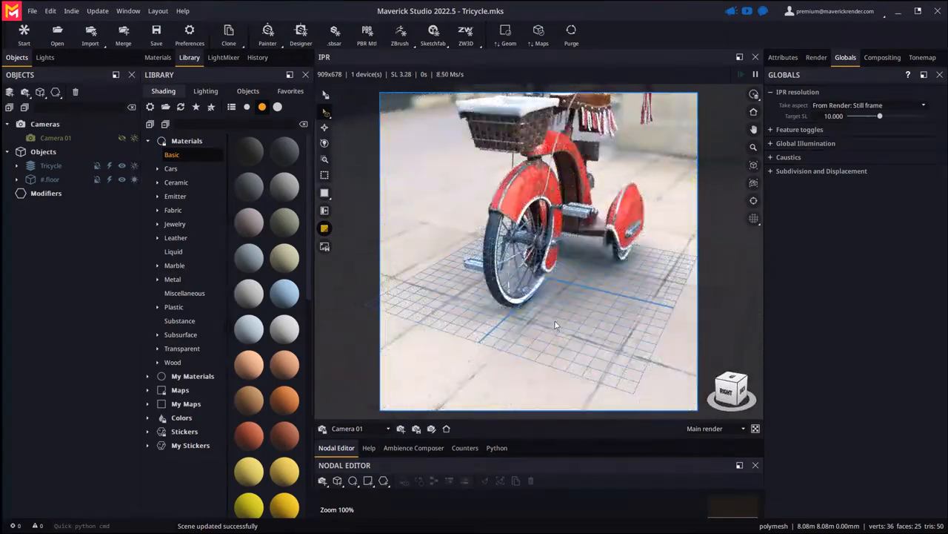
pyautogui.moveTo(556, 325); pyautogui.dragTo(561, 317)
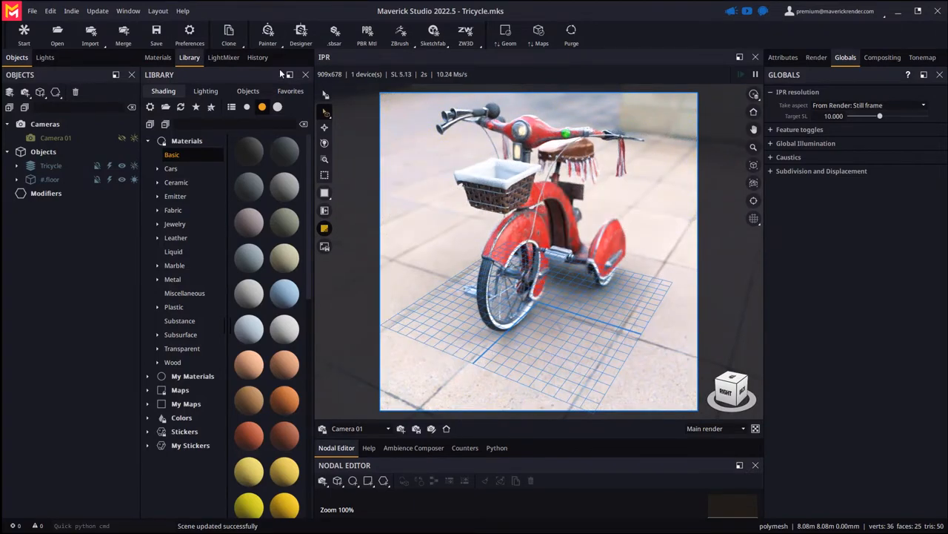
pyautogui.click(190, 33)
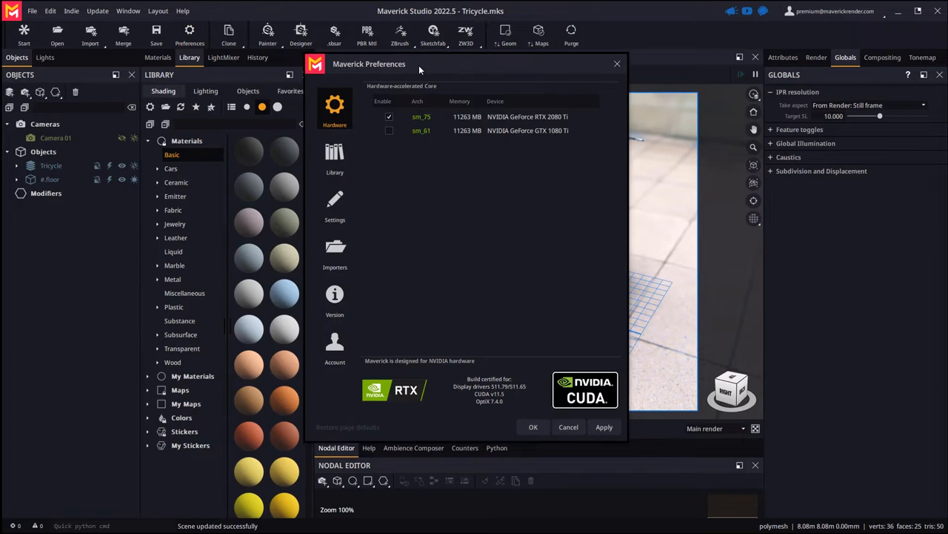